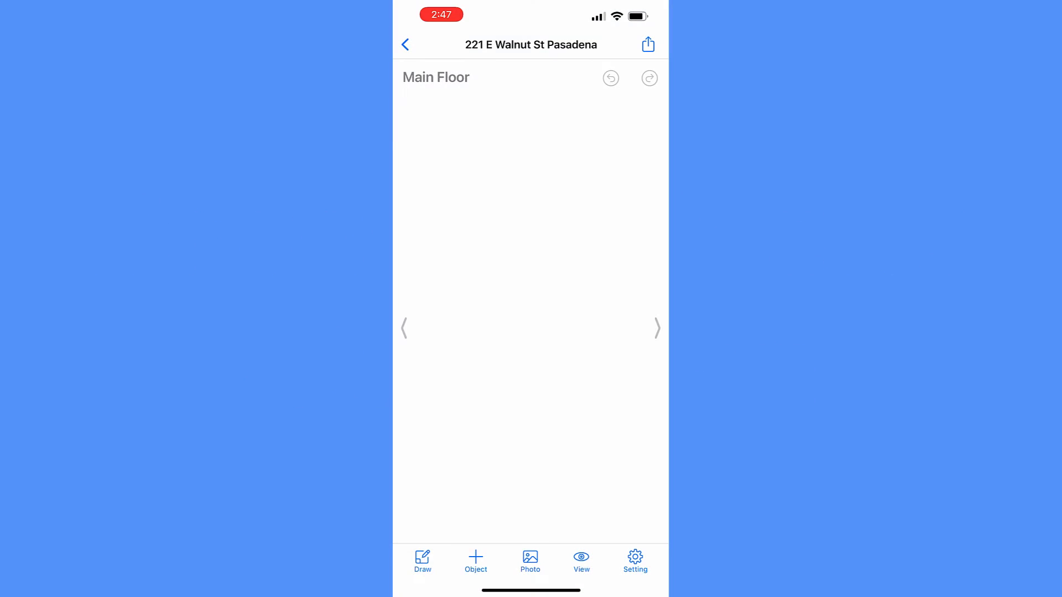
Step: Bring up the room-drawing options sheet on the empty Main Floor
left_click(422, 562)
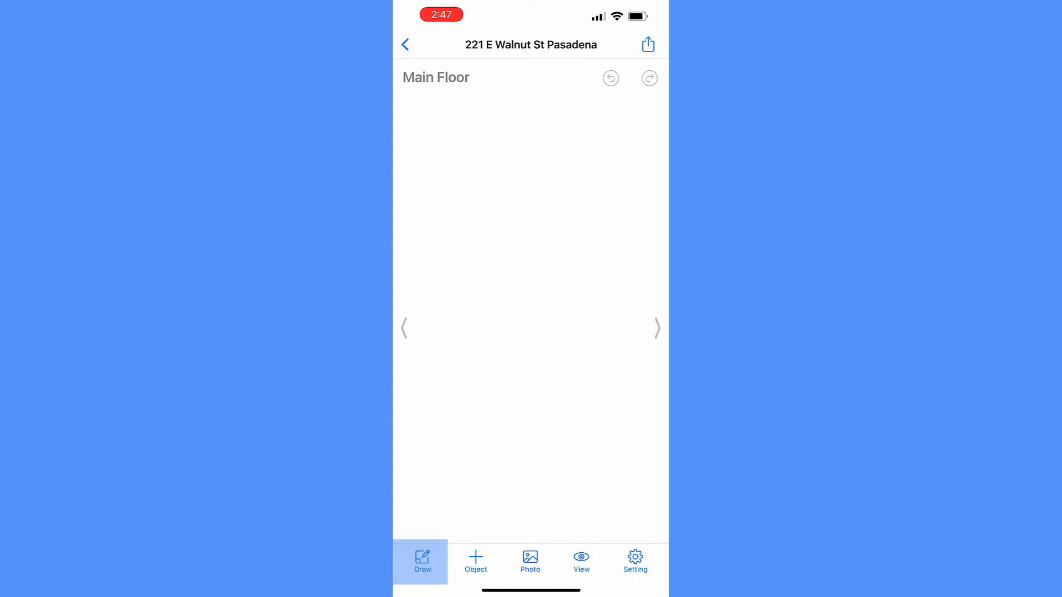
left_click(422, 562)
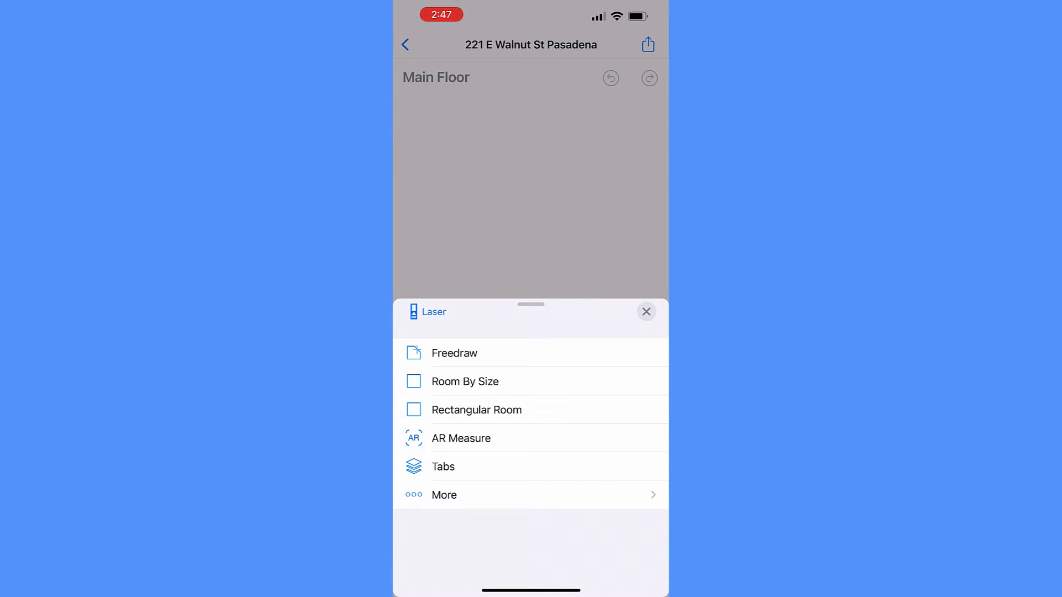
Step: Freedraw the L-shaped Living Rm, 21'8" × 22'9", and confirm its label
left_click(454, 353)
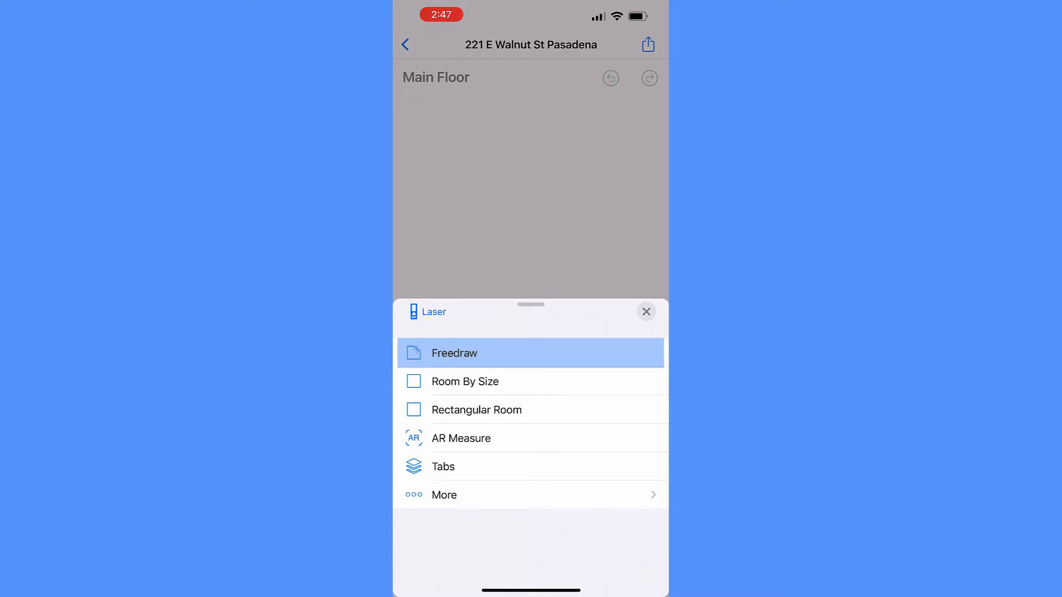
left_click(456, 352)
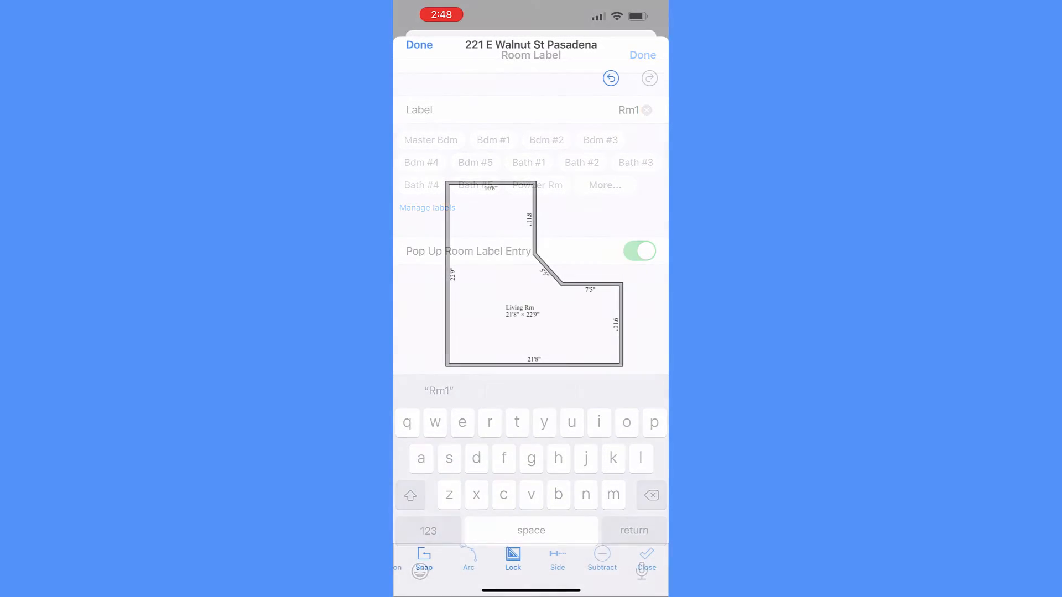
left_click(642, 55)
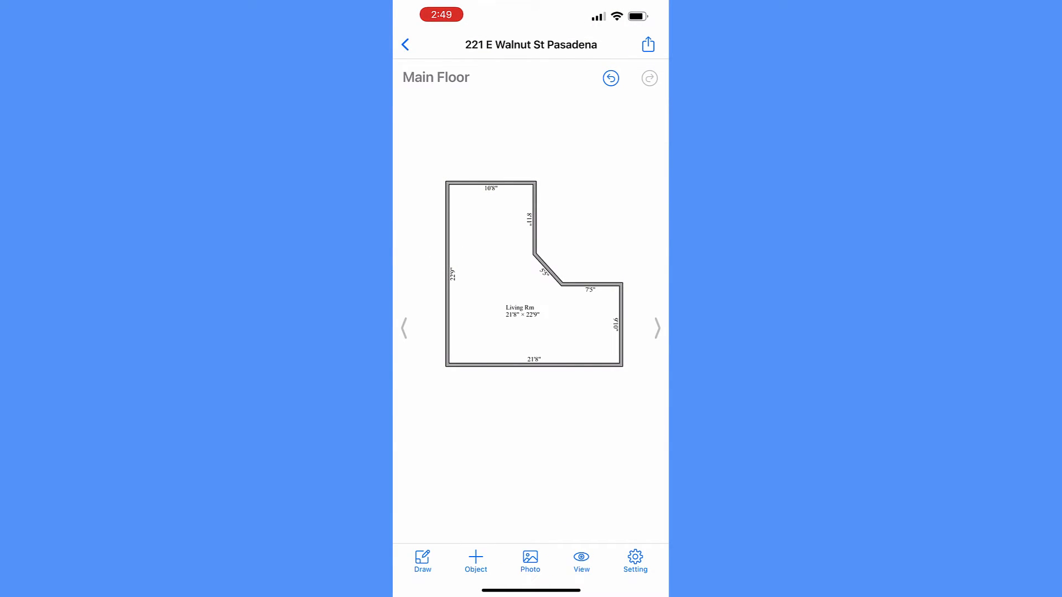
Step: Fill in the Room By Size form, then return to the drawing options
left_click(422, 561)
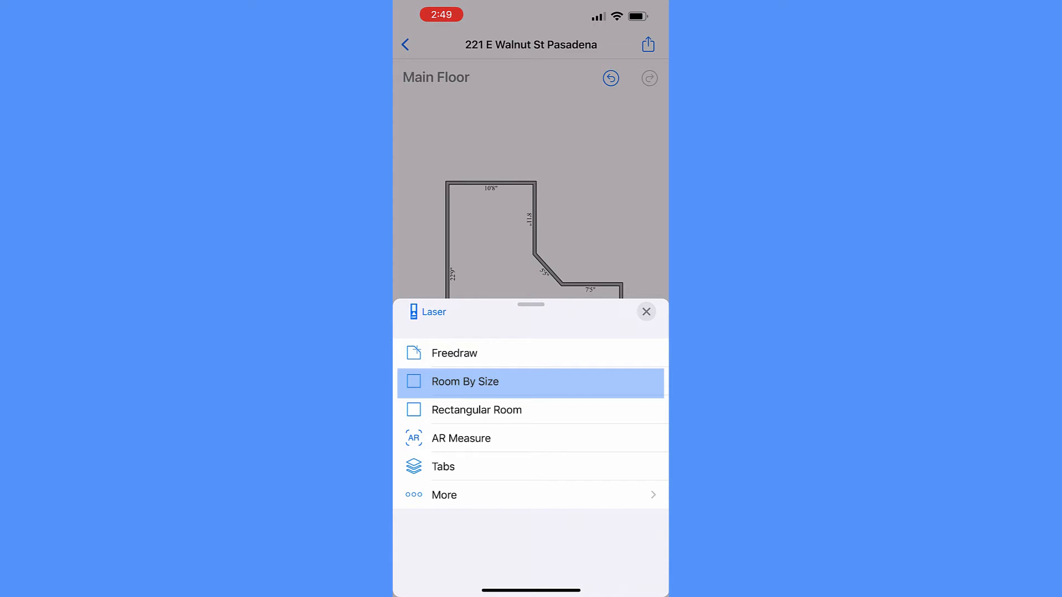
left_click(466, 382)
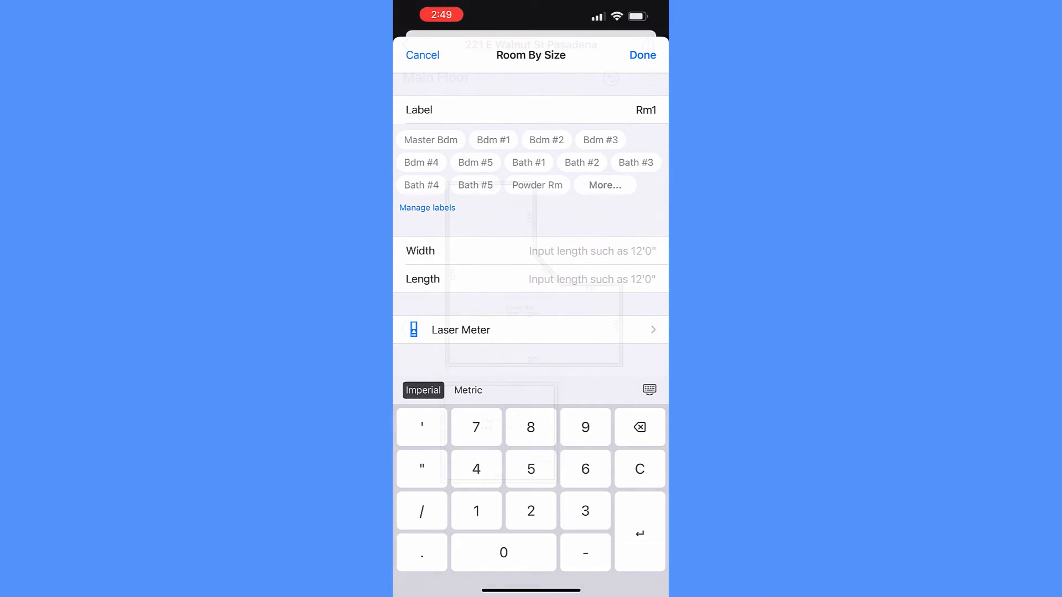
left_click(642, 55)
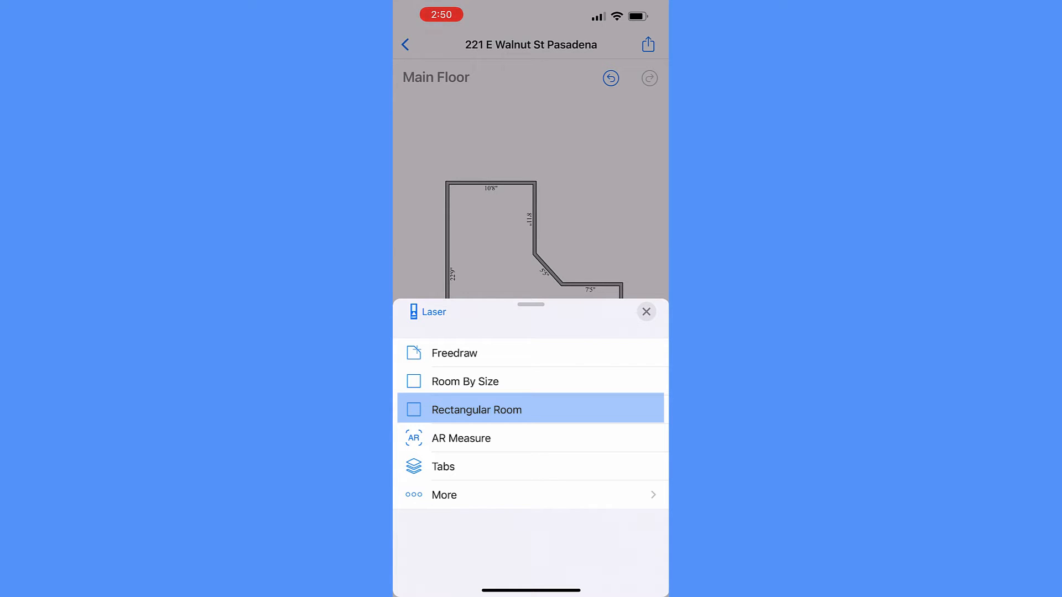
Step: Draw rectangular room Rm1, 14'5" × 3'7", below Bdm #1 and confirm its label
left_click(476, 410)
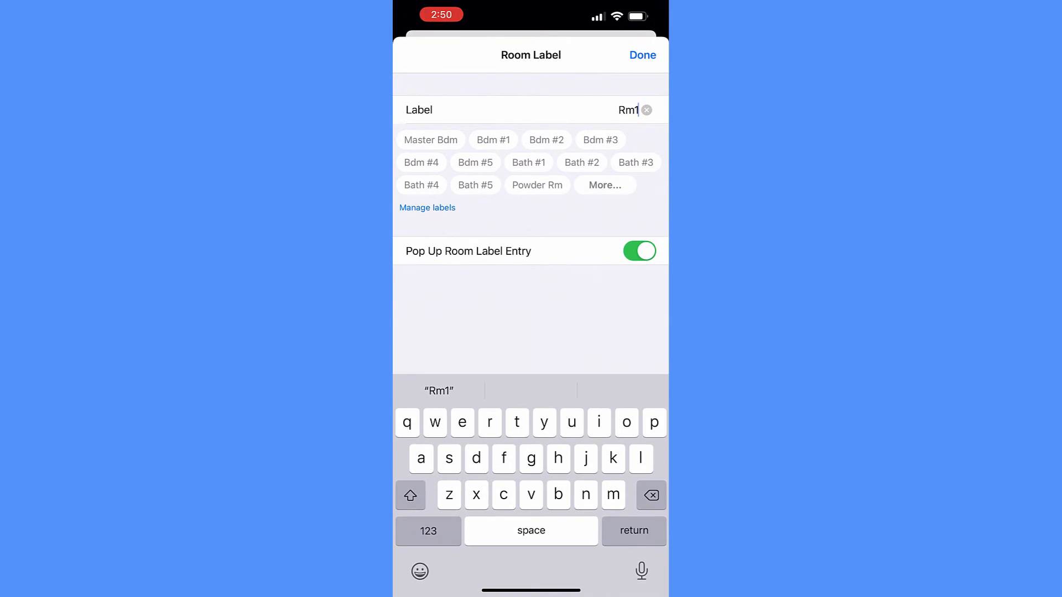
left_click(642, 55)
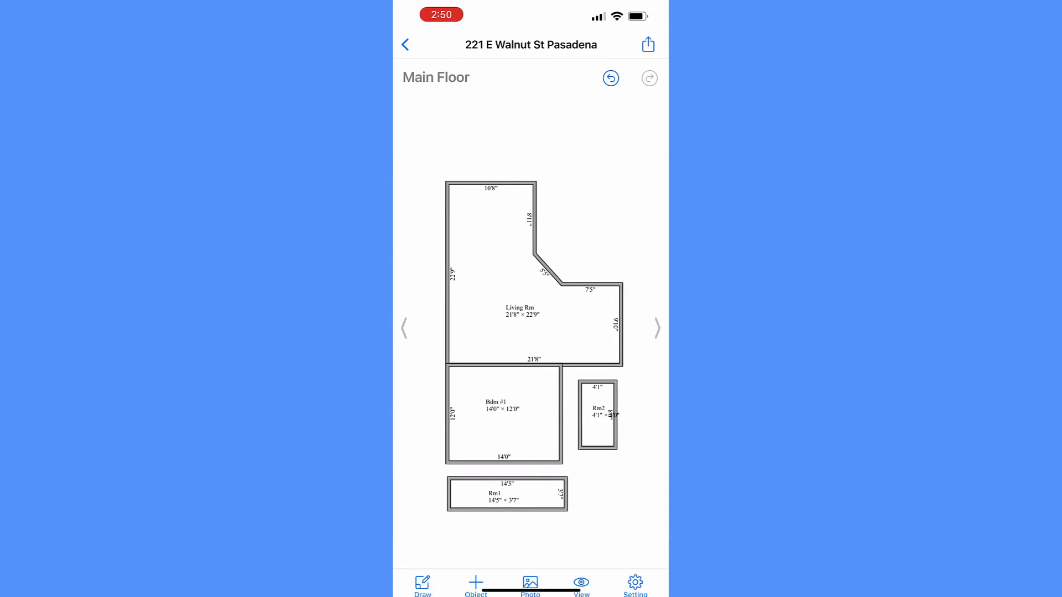
left_click(601, 396)
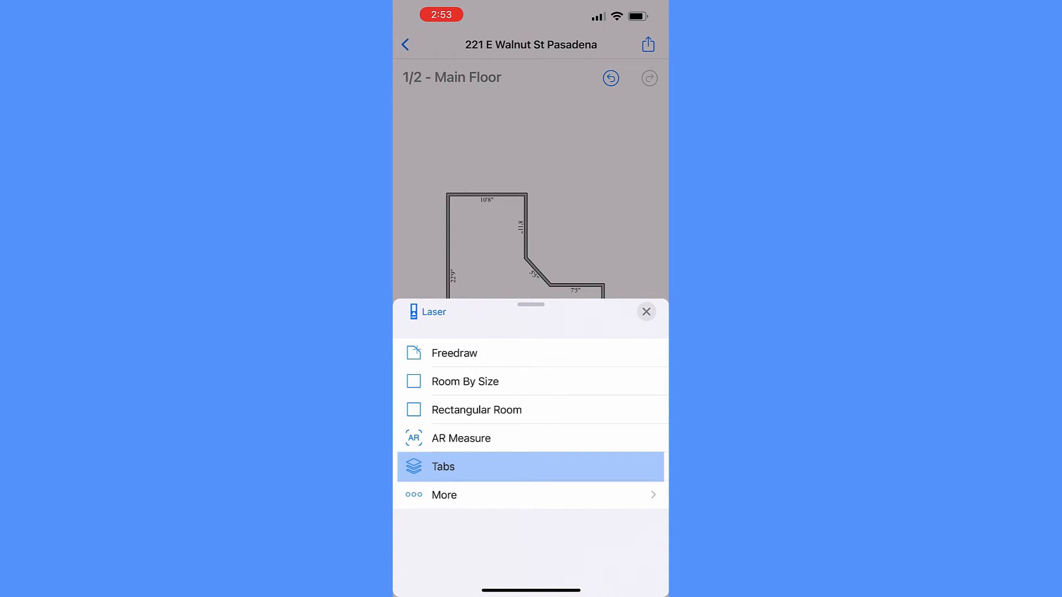
Step: Create the Floor 2 tab and bring up drawing options on its empty page
left_click(443, 467)
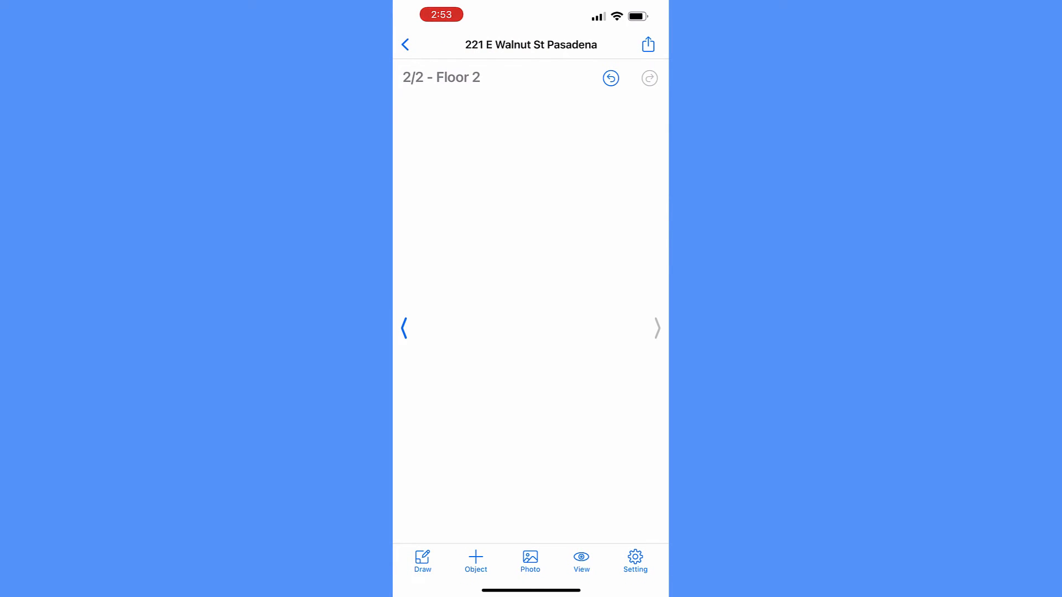
left_click(422, 561)
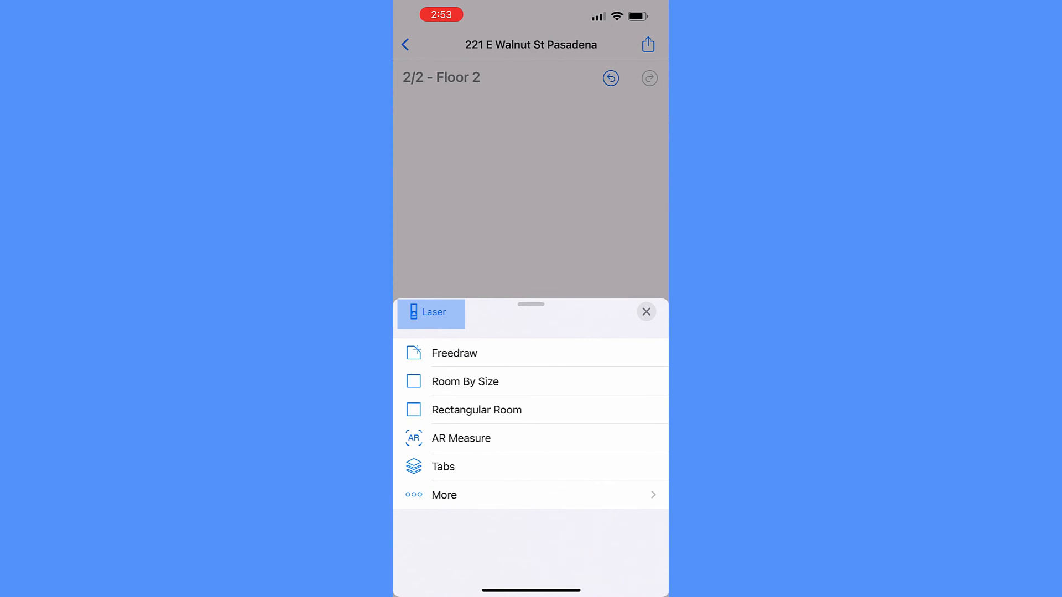
Step: Browse and refresh the laser device list (Disto, Bosch, Moasure), then leave it
left_click(431, 312)
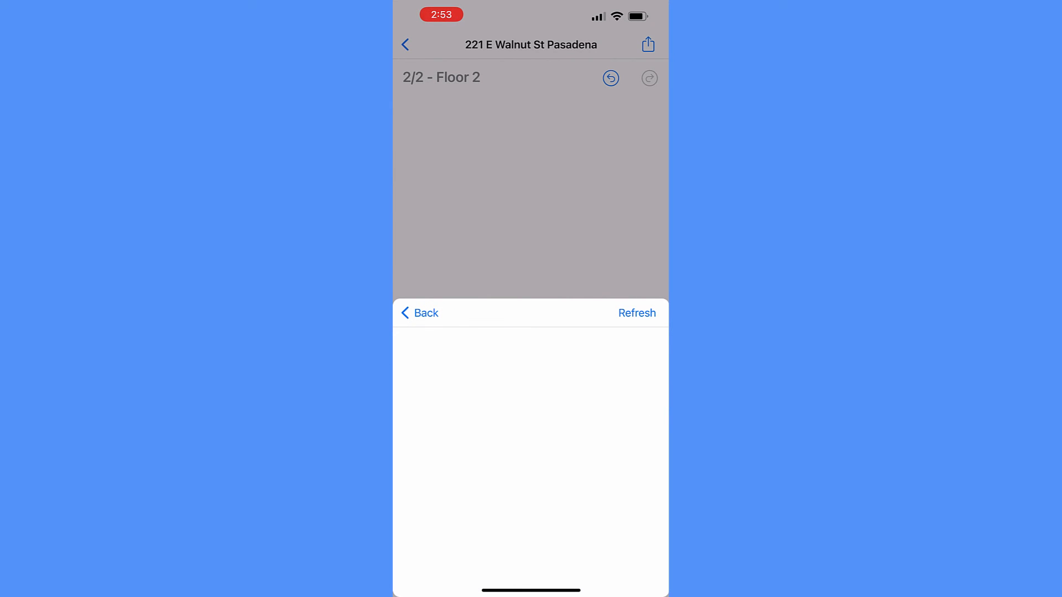
left_click(637, 313)
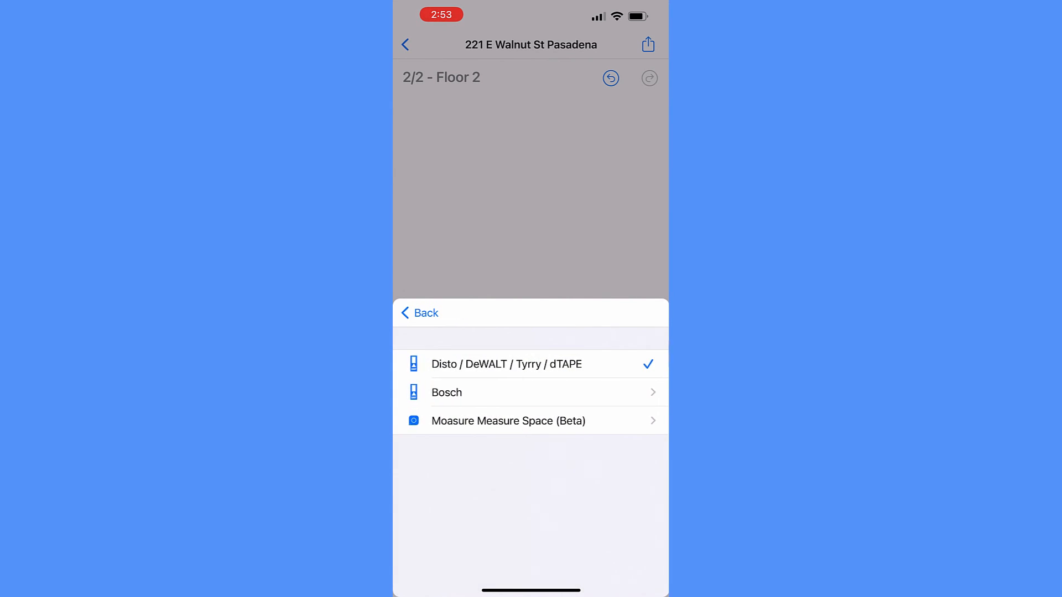
left_click(418, 312)
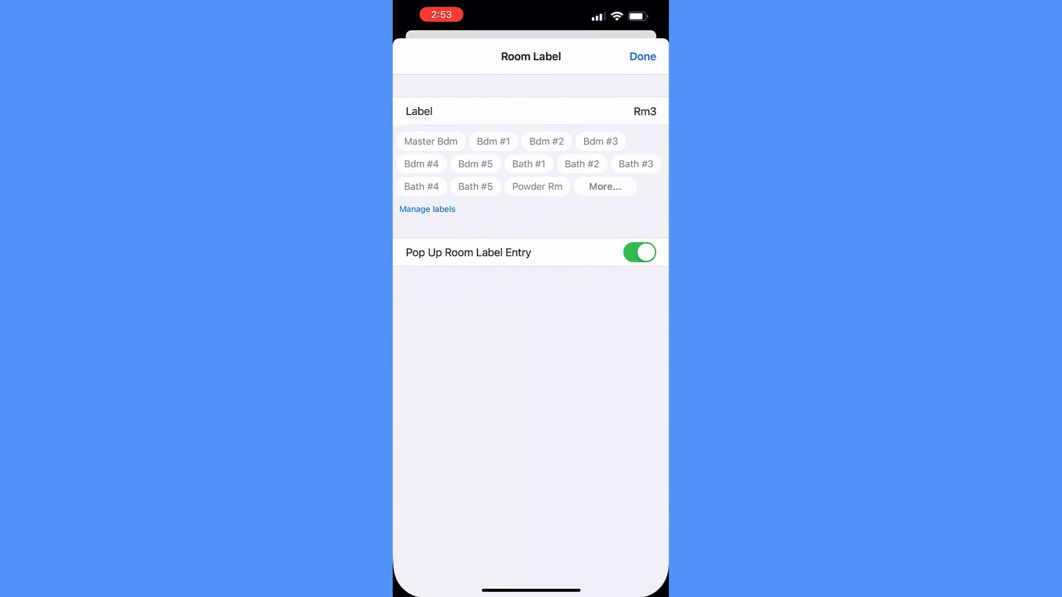
Step: Confirm Rm3 as the label of the 10'3" × 5'3" room on Floor 2
left_click(642, 56)
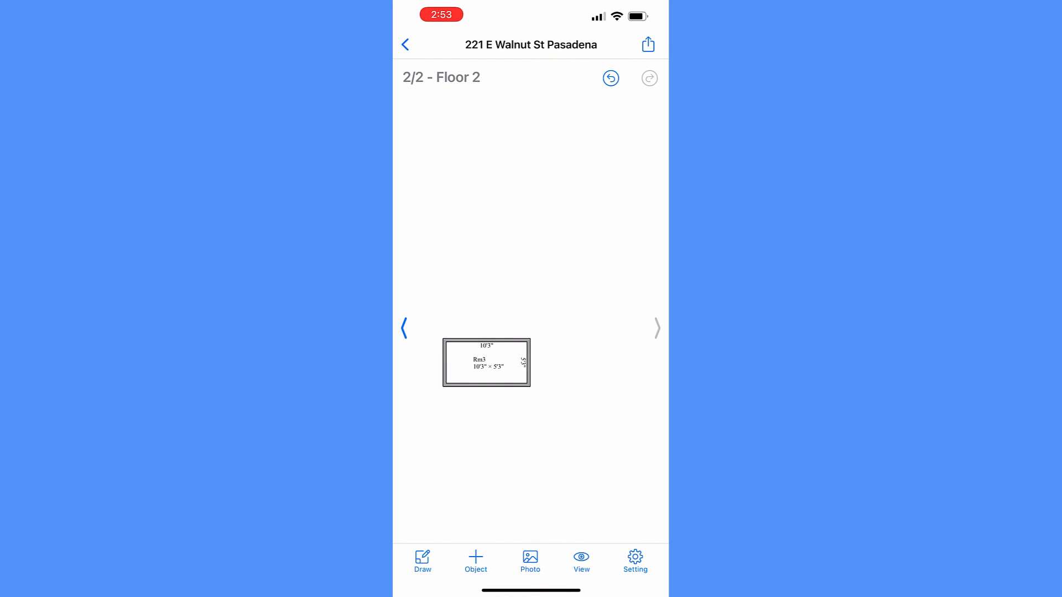